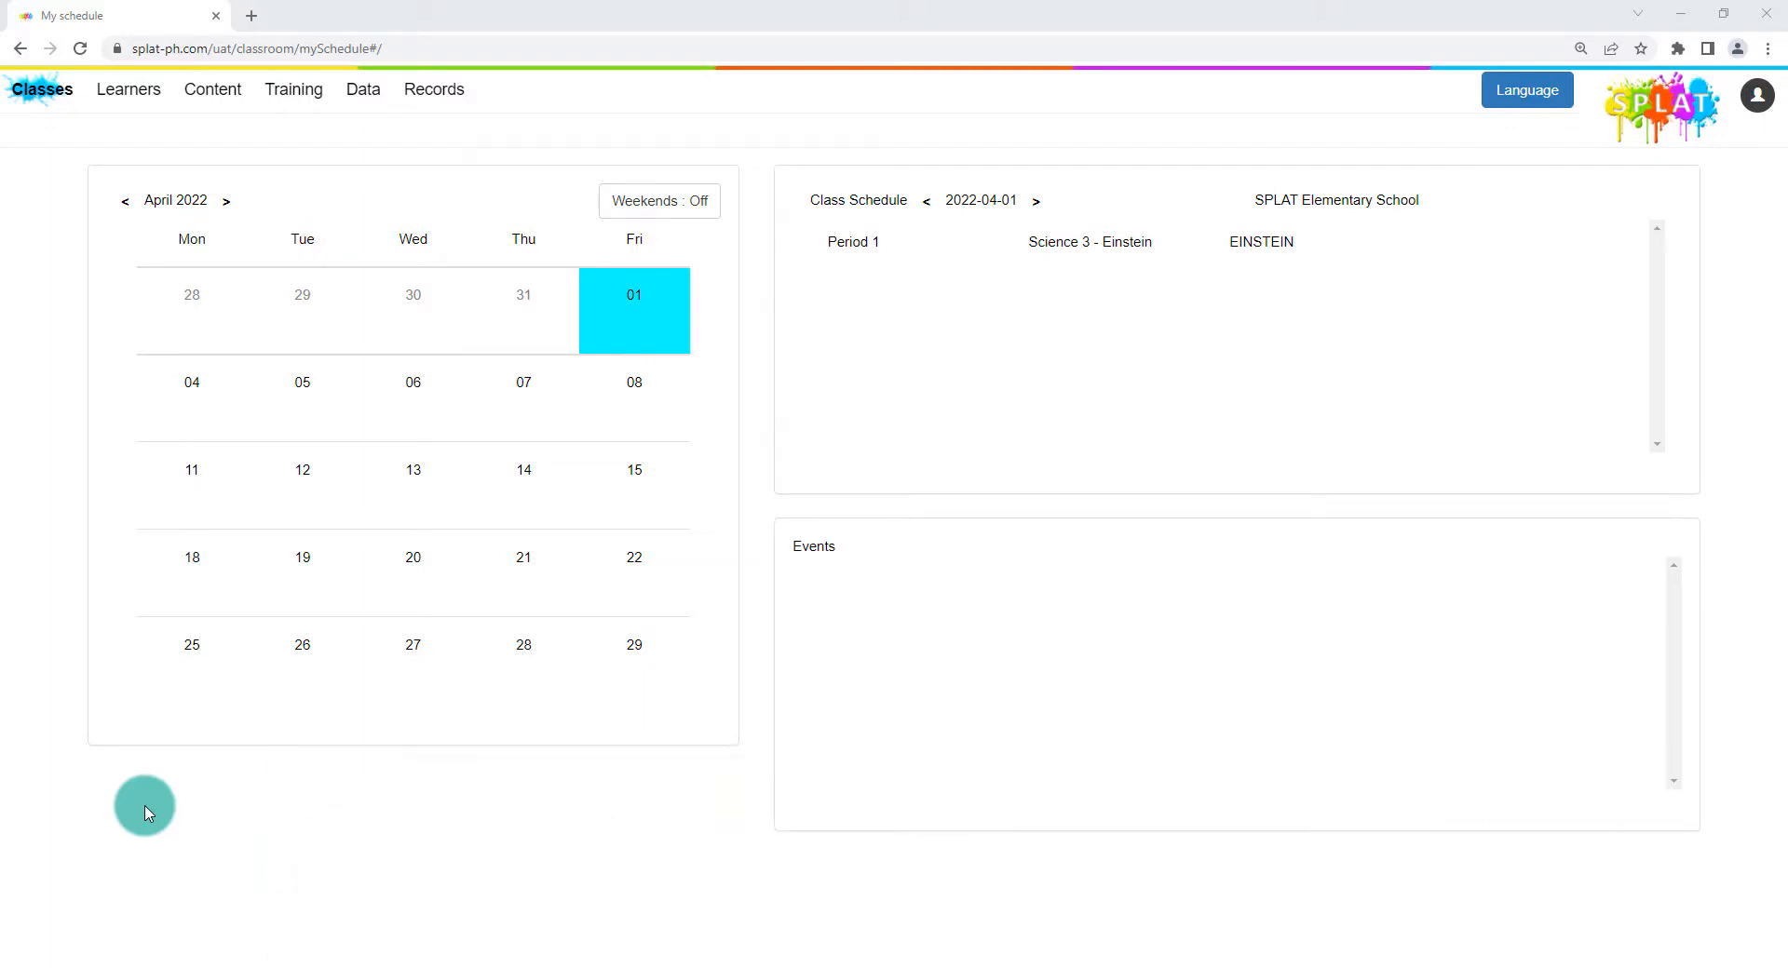
mouse_move(211, 90)
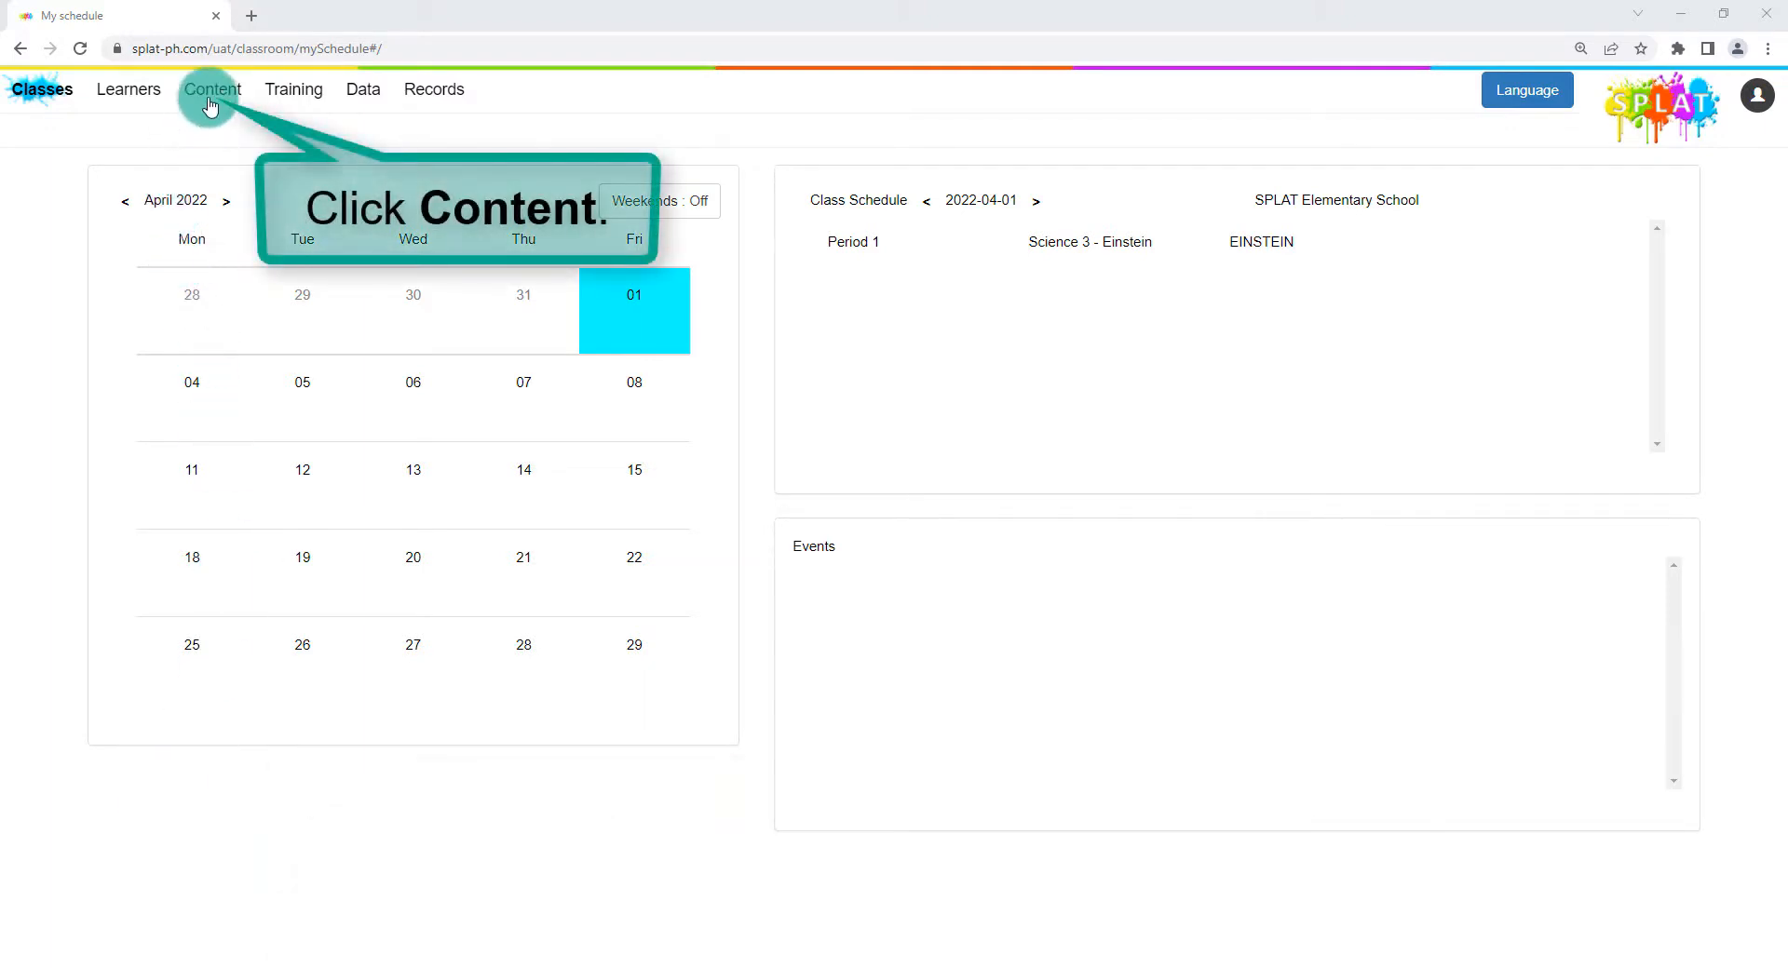
Step: Go to the Content page from the top navigation bar
click(212, 90)
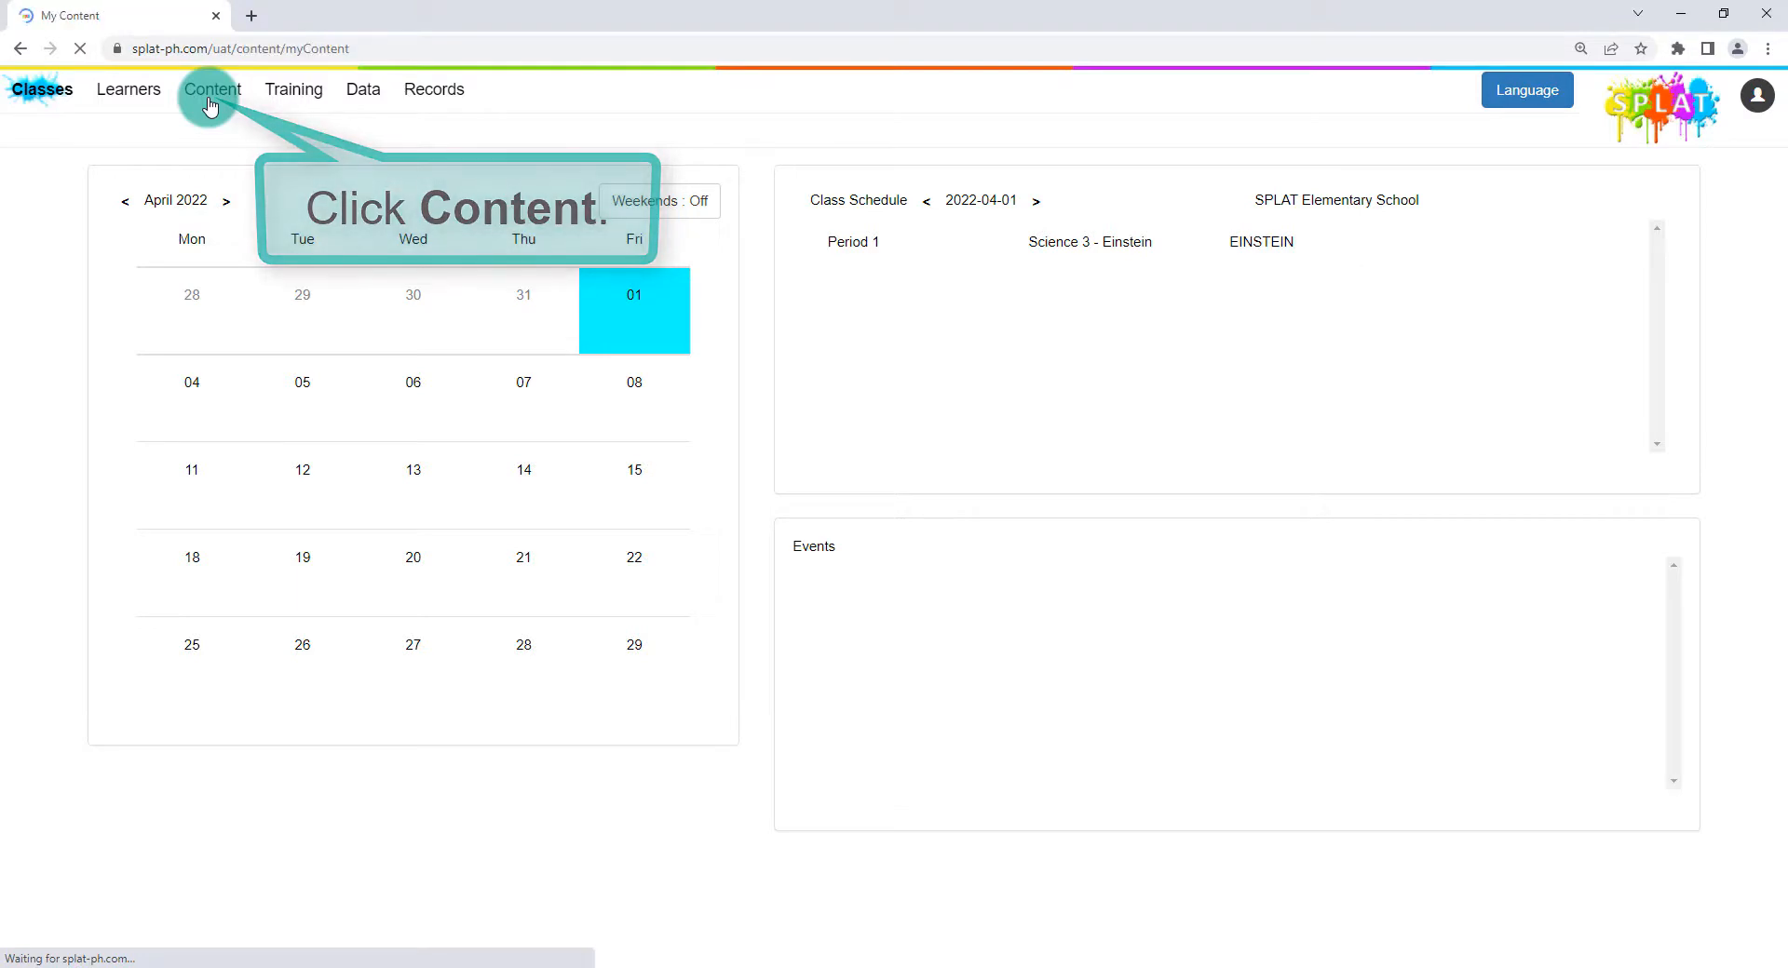
Step: Expand the Arts 4 - SY21-22 - Q1 series row in My Content
click(211, 89)
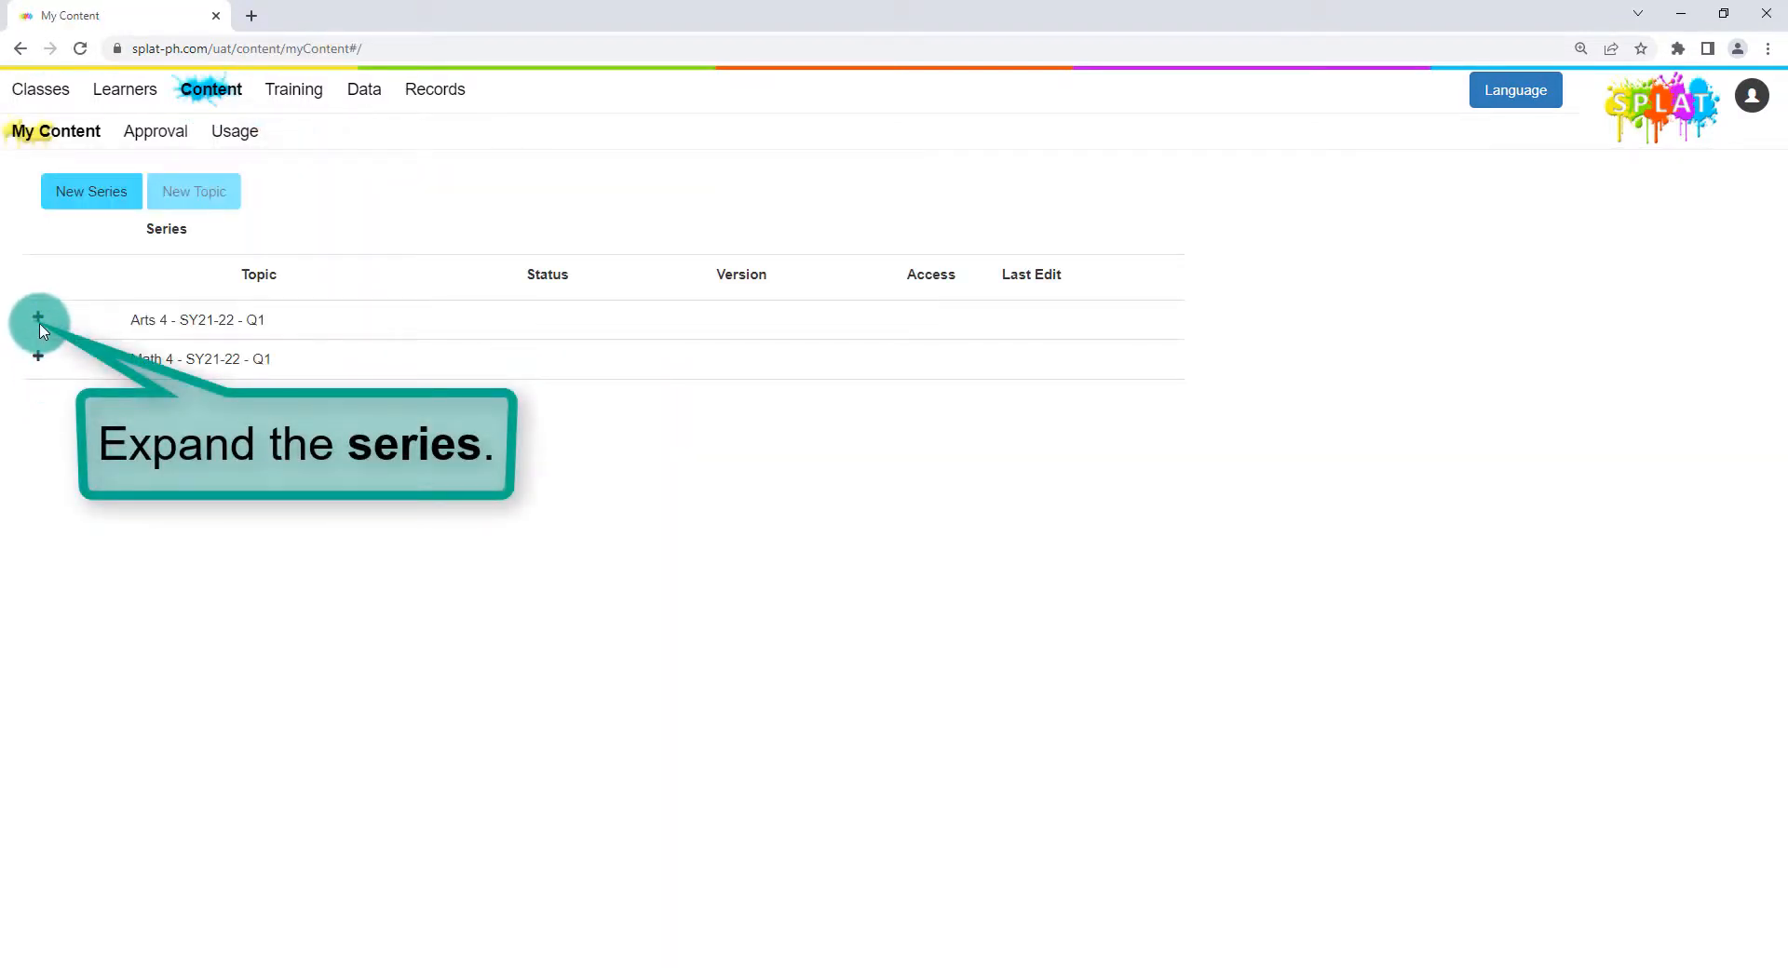
click(38, 320)
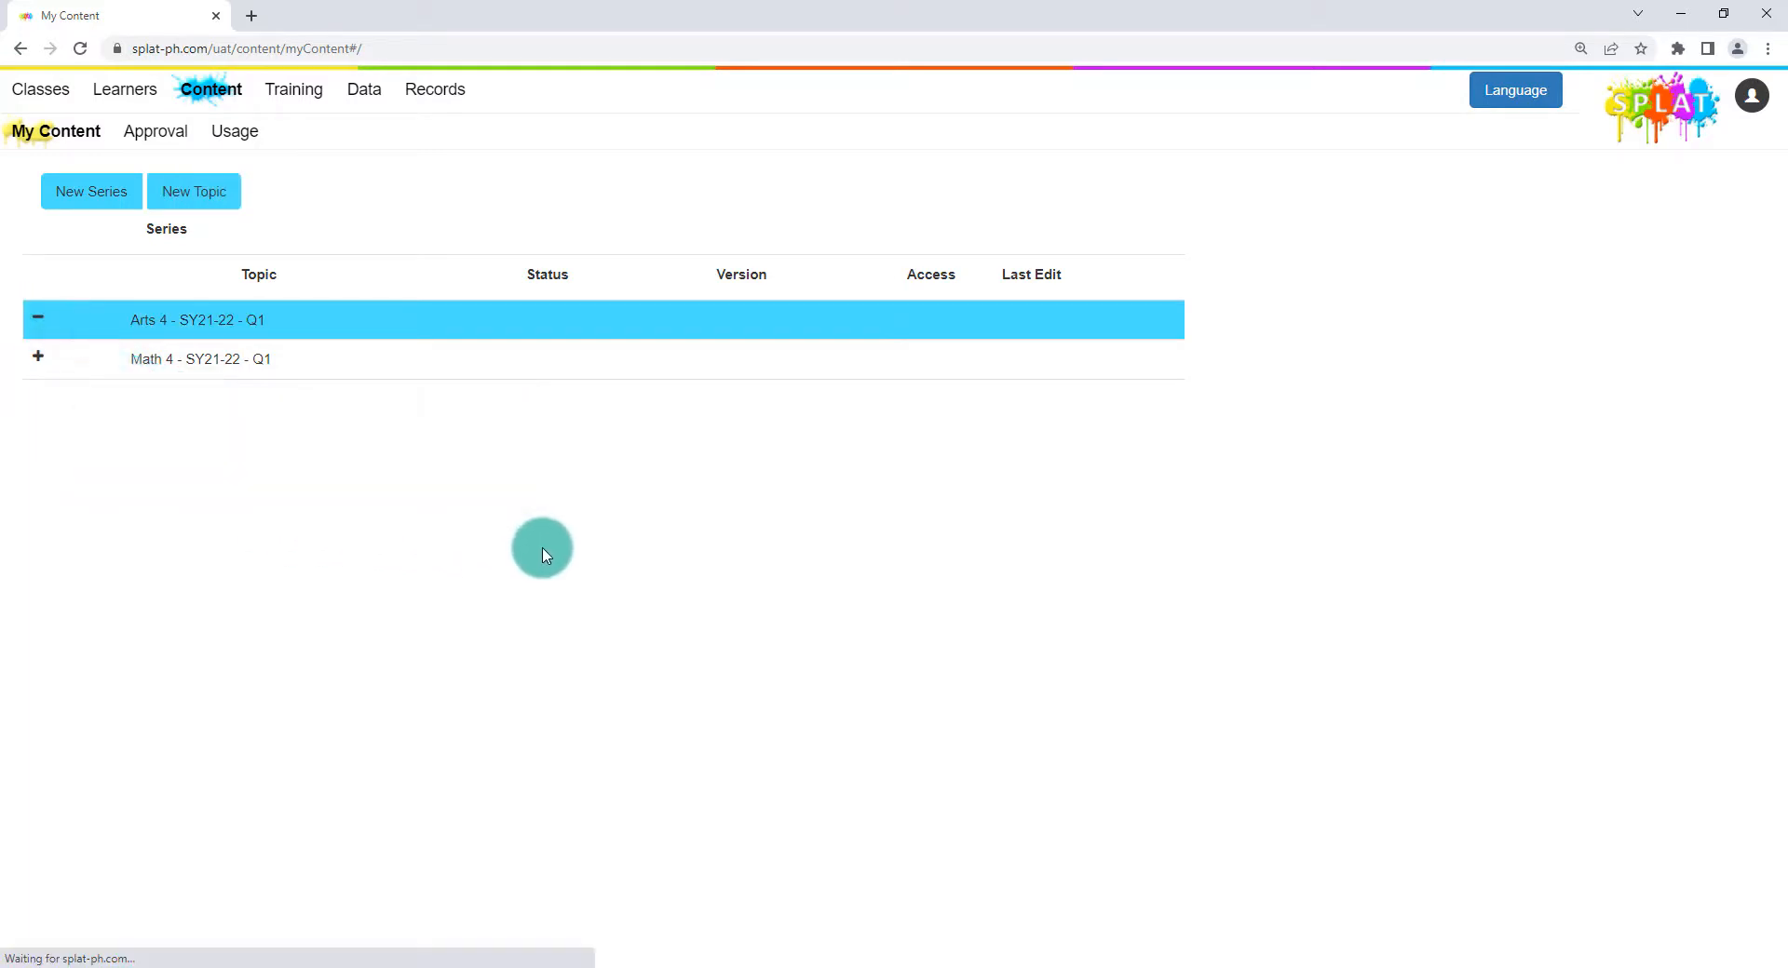
click(37, 319)
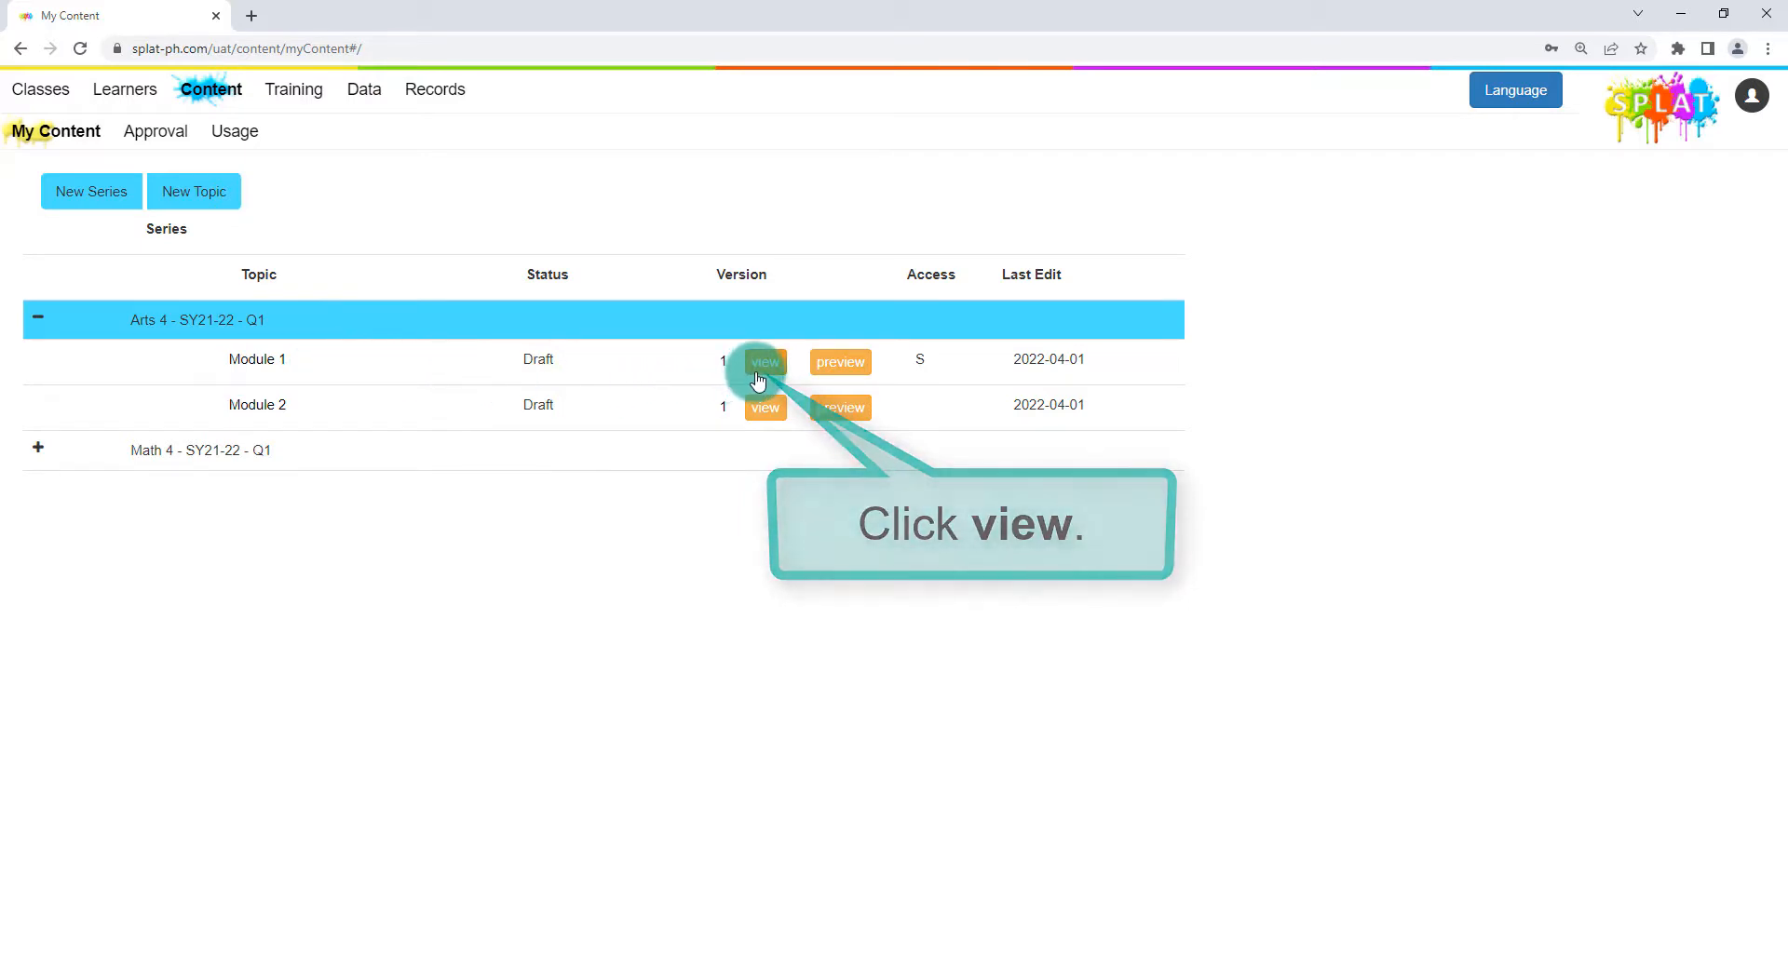
Step: Open Module 1, select its Mga Disenyo sa Kultural part, and add a new Worksheet
click(765, 361)
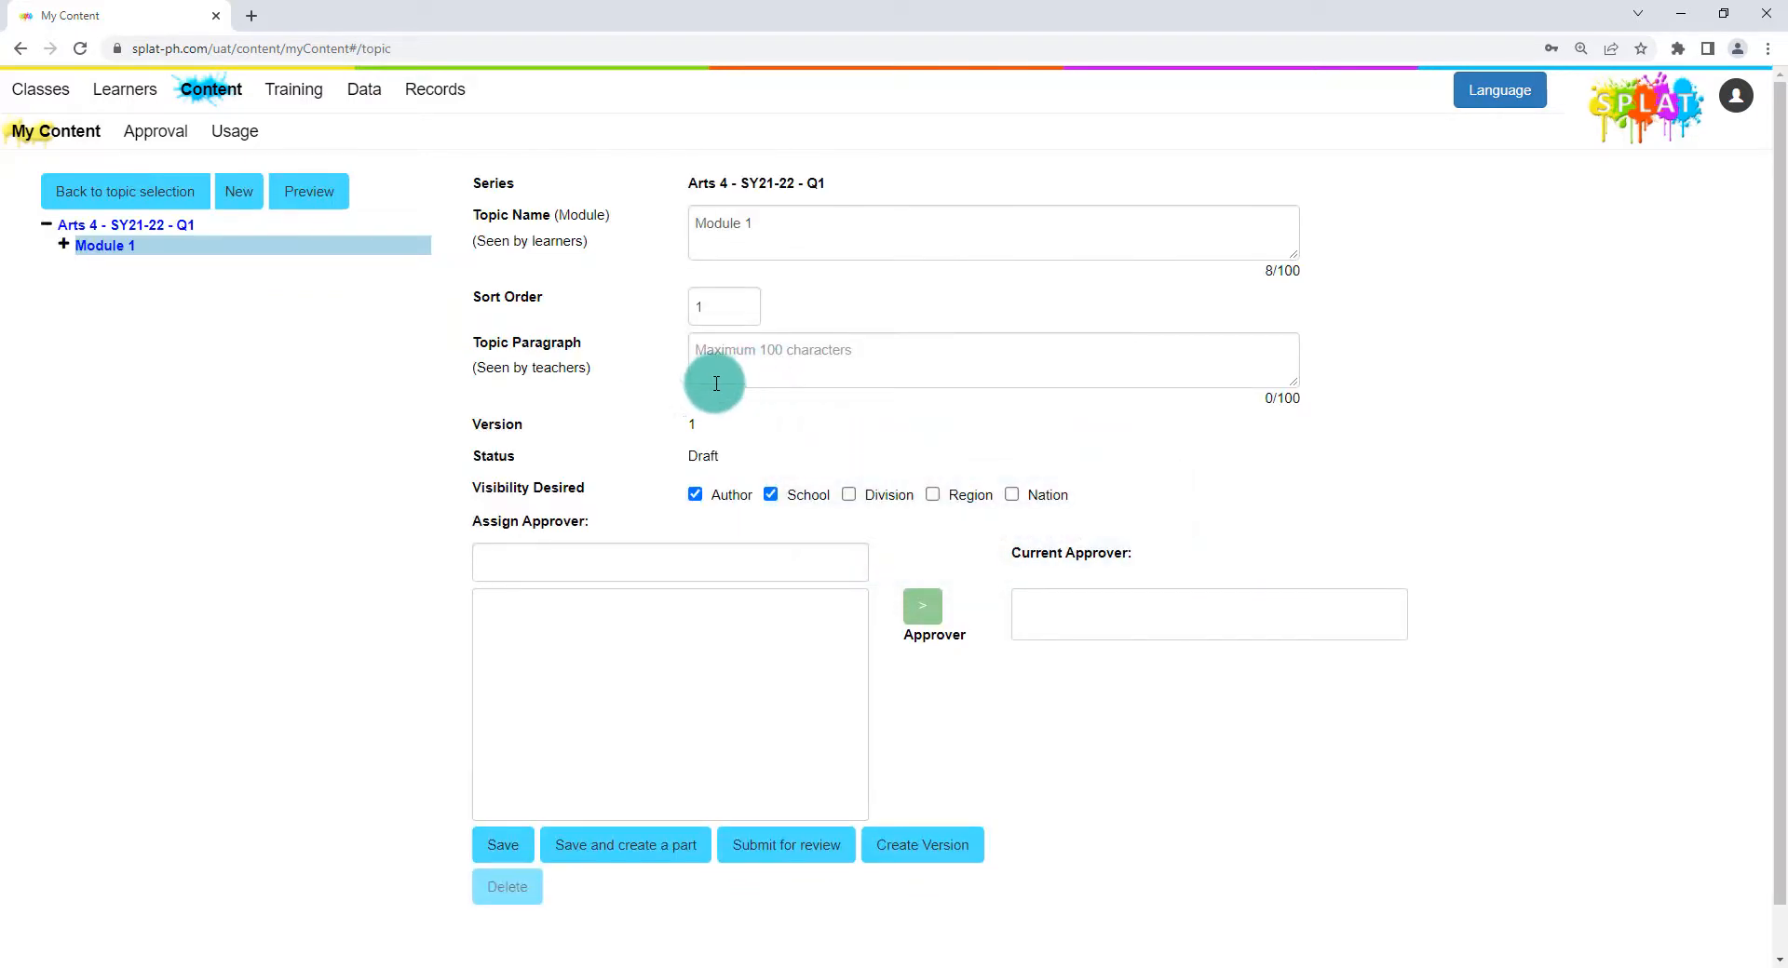
mouse_move(62, 250)
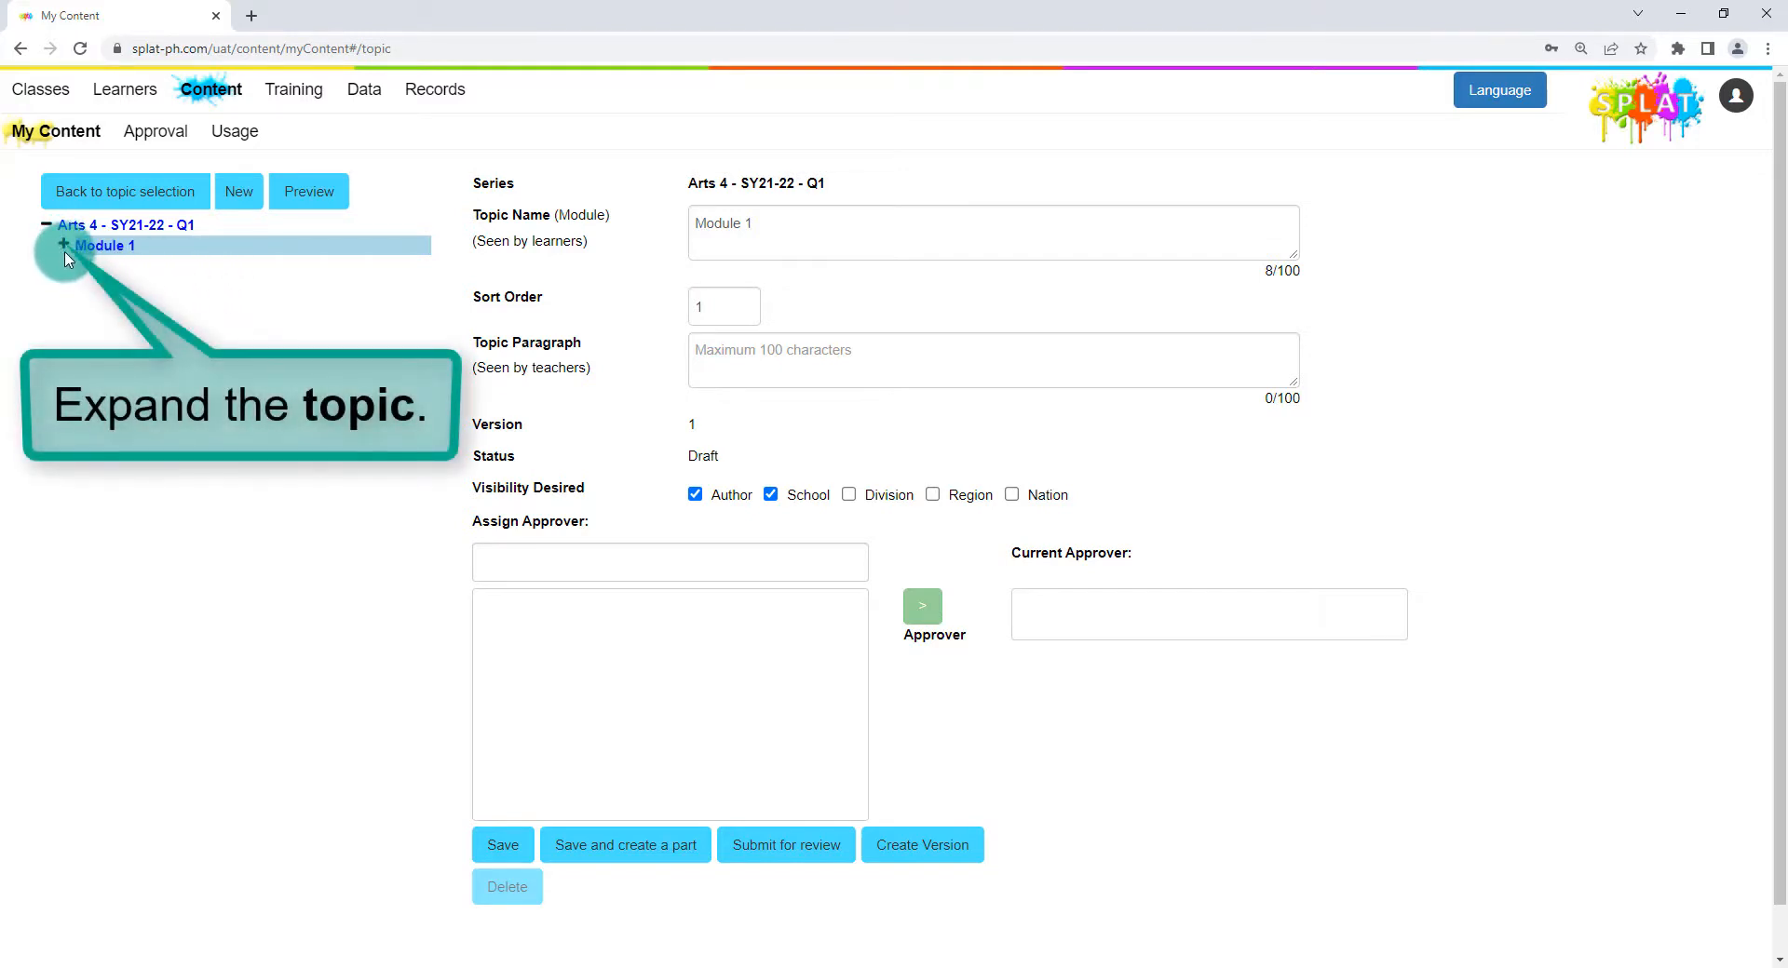
click(58, 245)
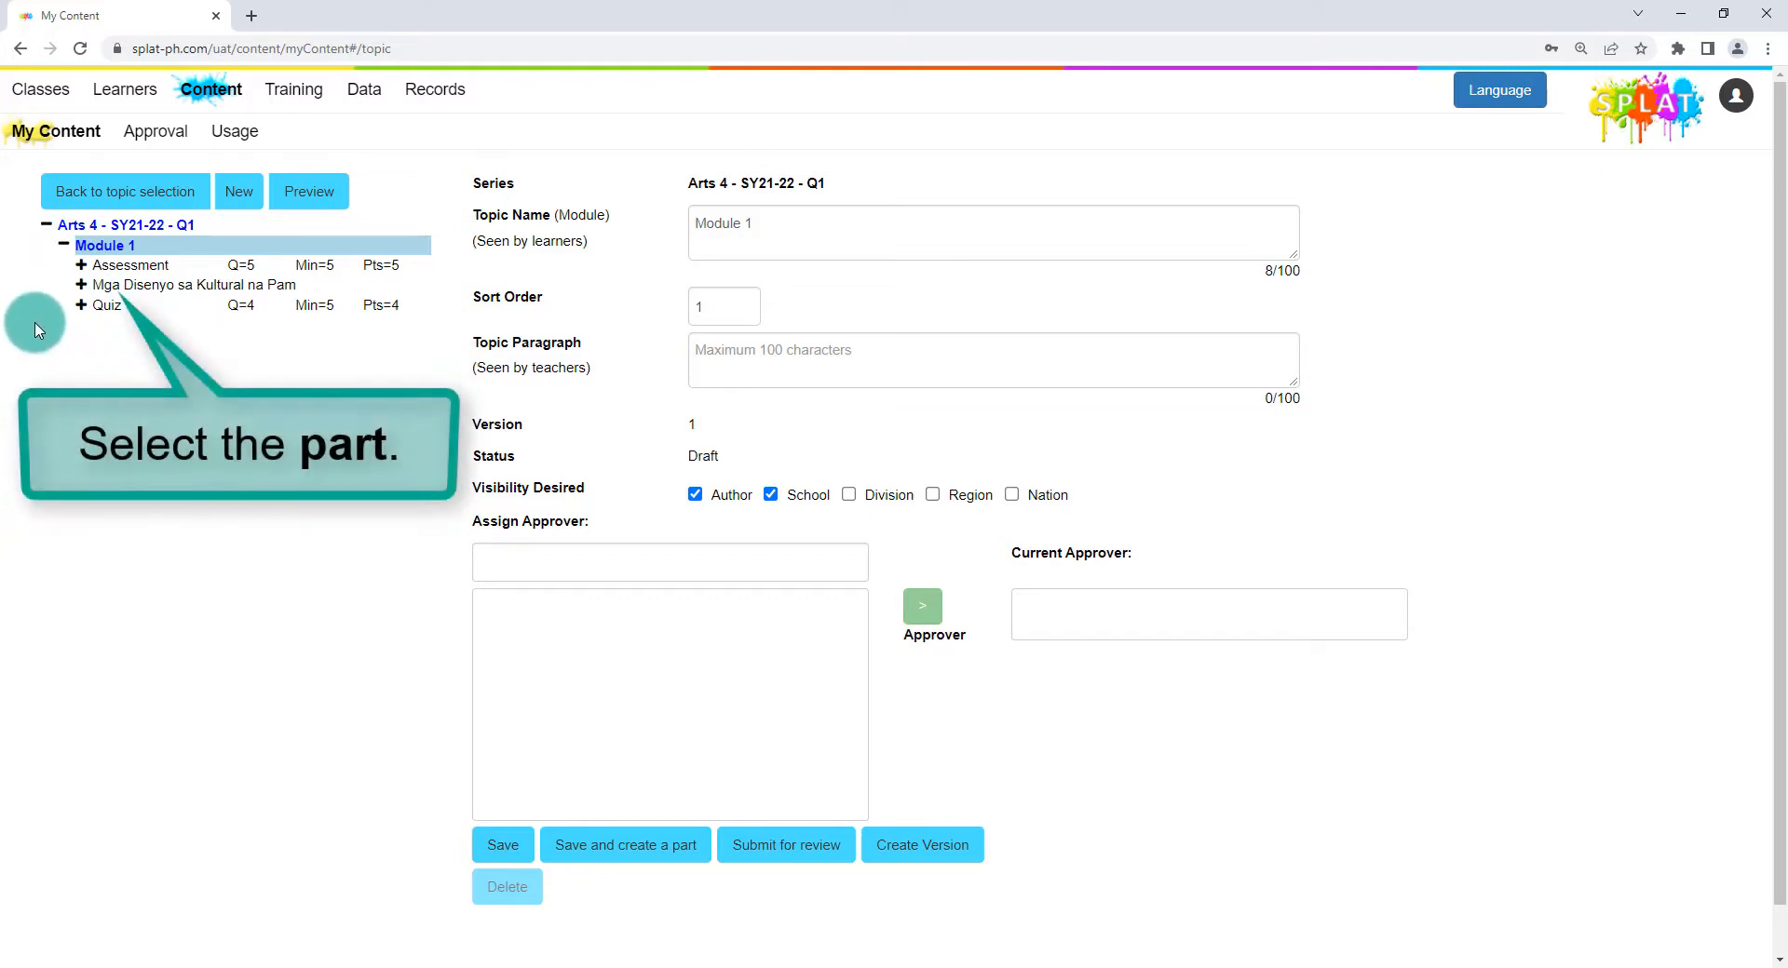
click(184, 285)
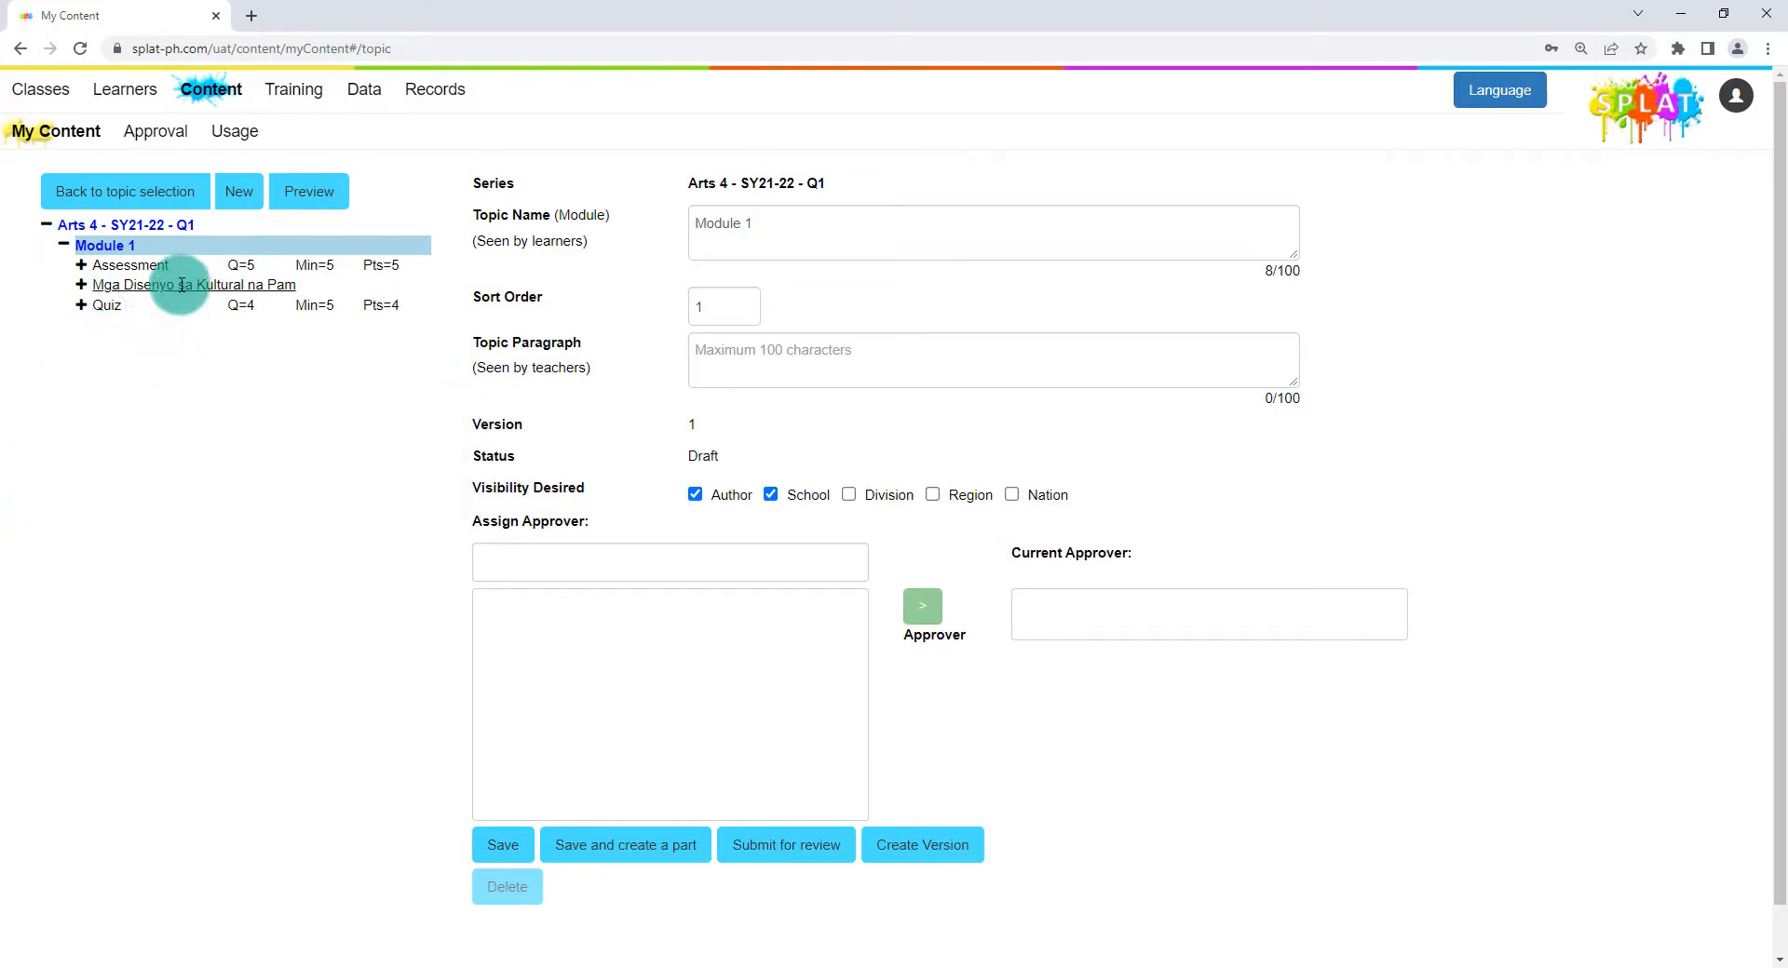
click(186, 285)
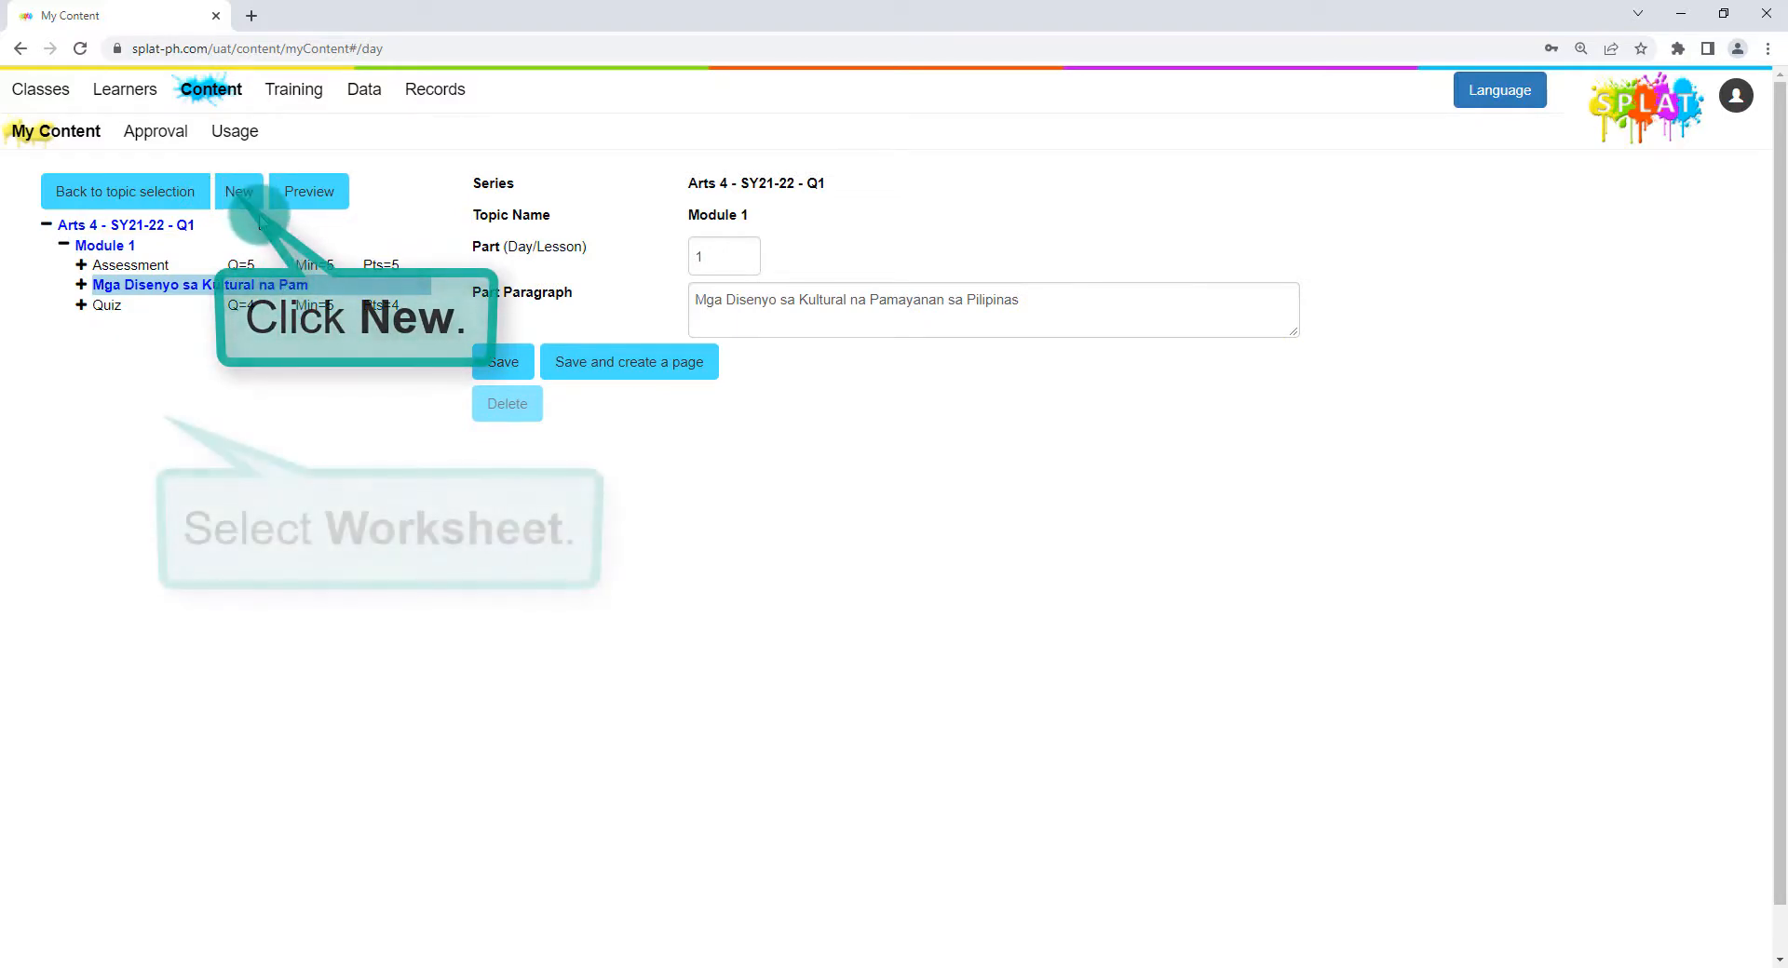
click(239, 191)
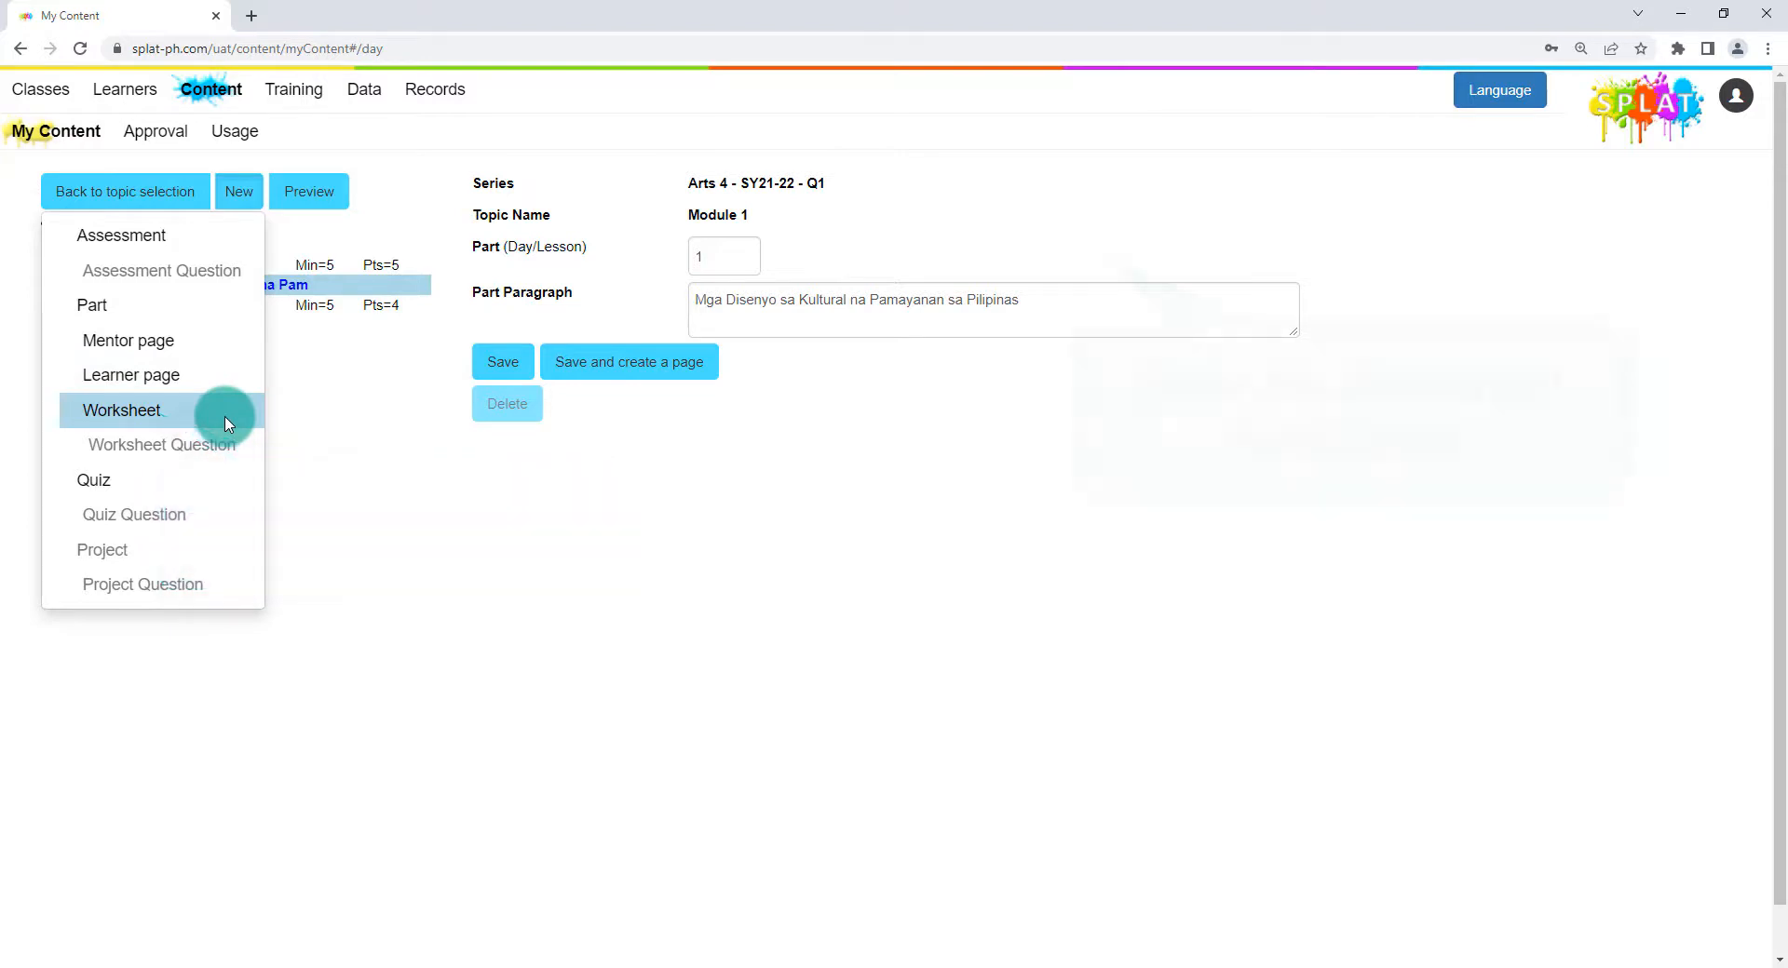
click(121, 411)
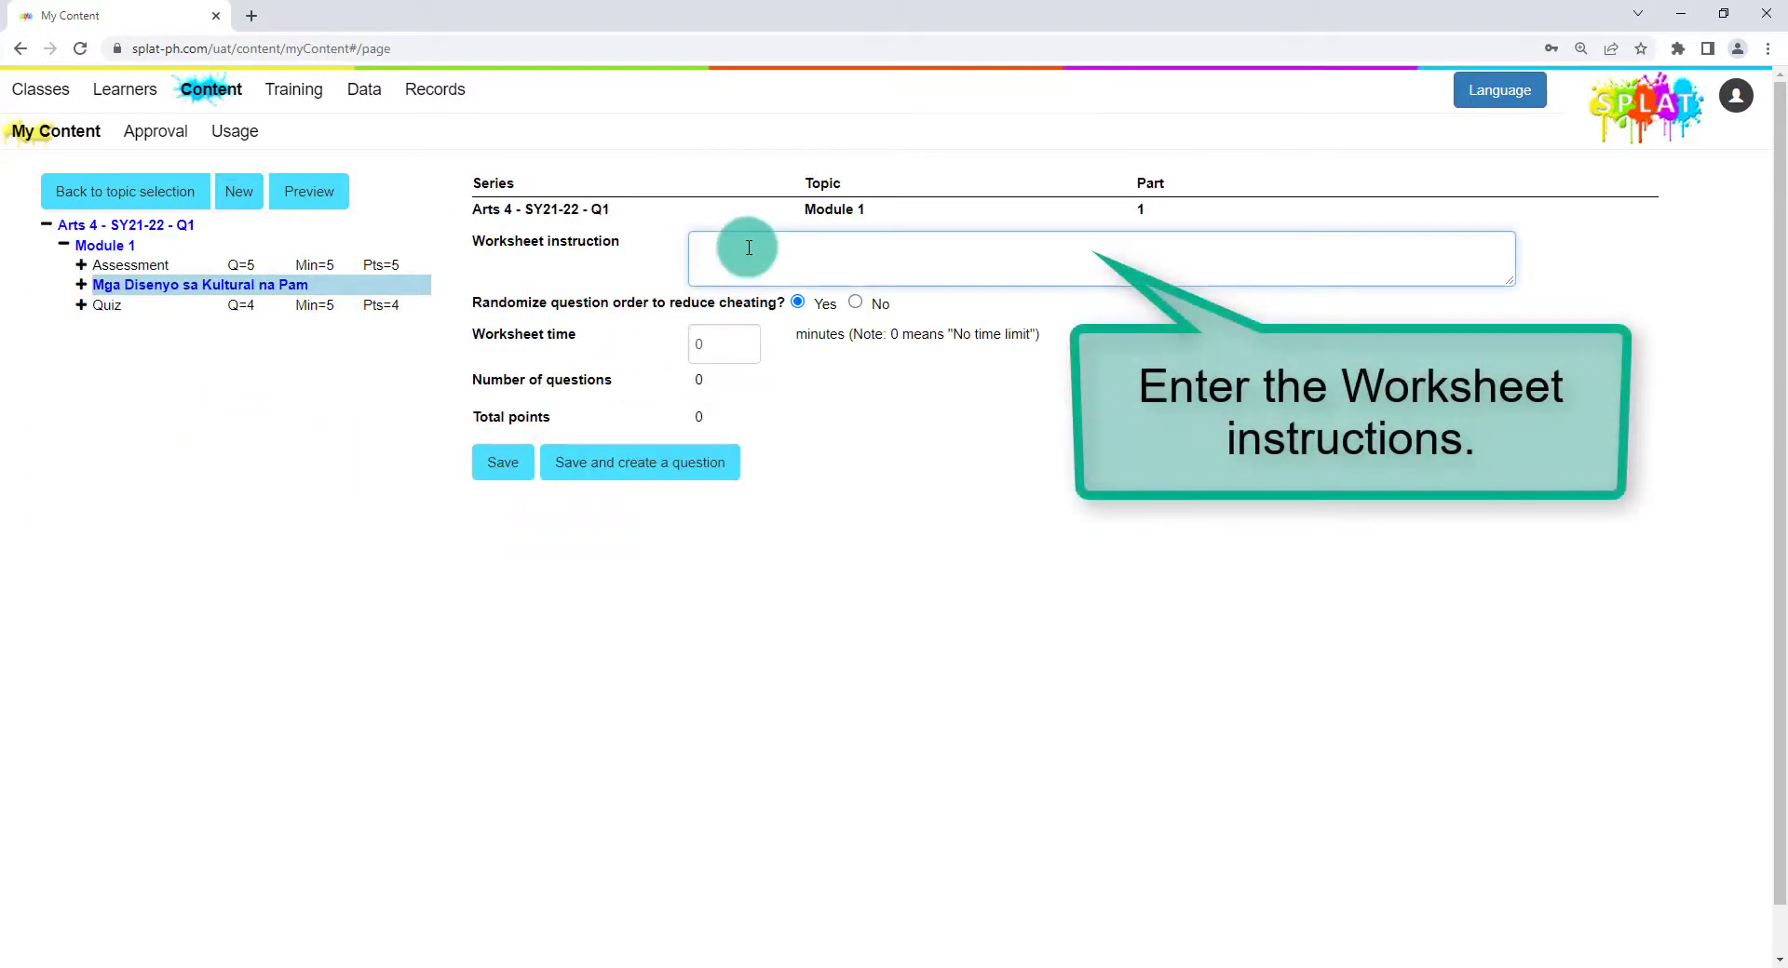
Step: Give the worksheet instruction 'Piliin ang tamang sagot' and a 5-minute time limit, then save
text(Piliin ang tamang sagot.)
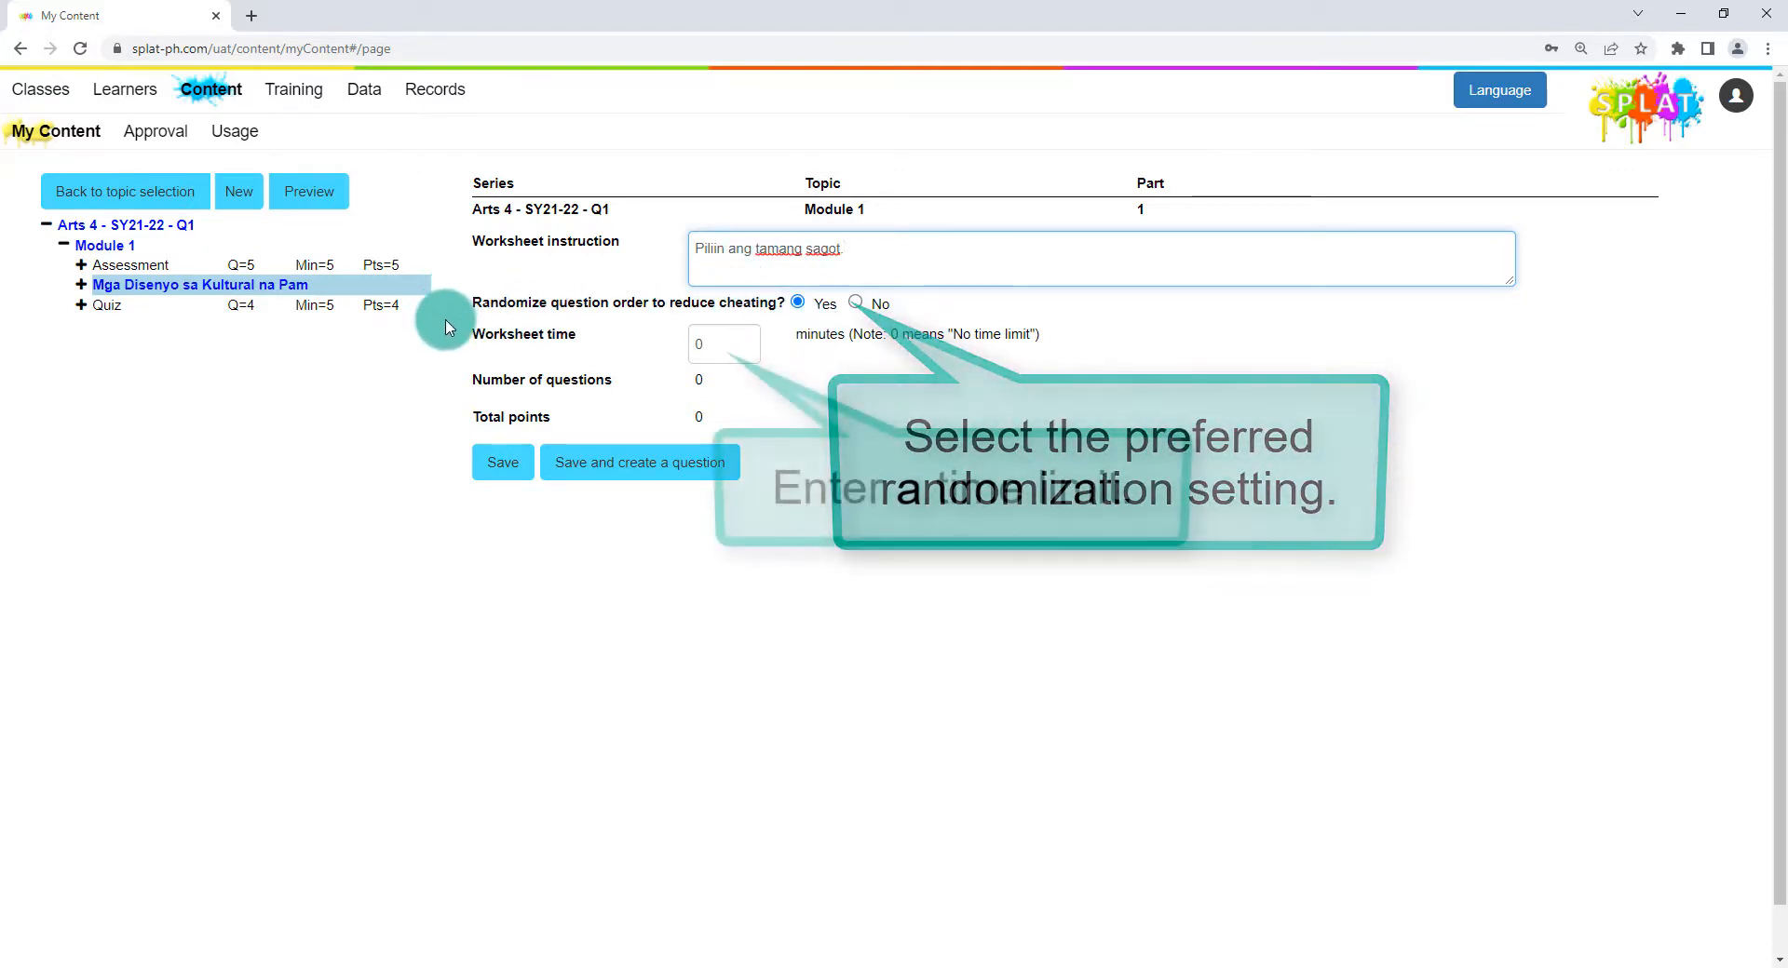
click(722, 343)
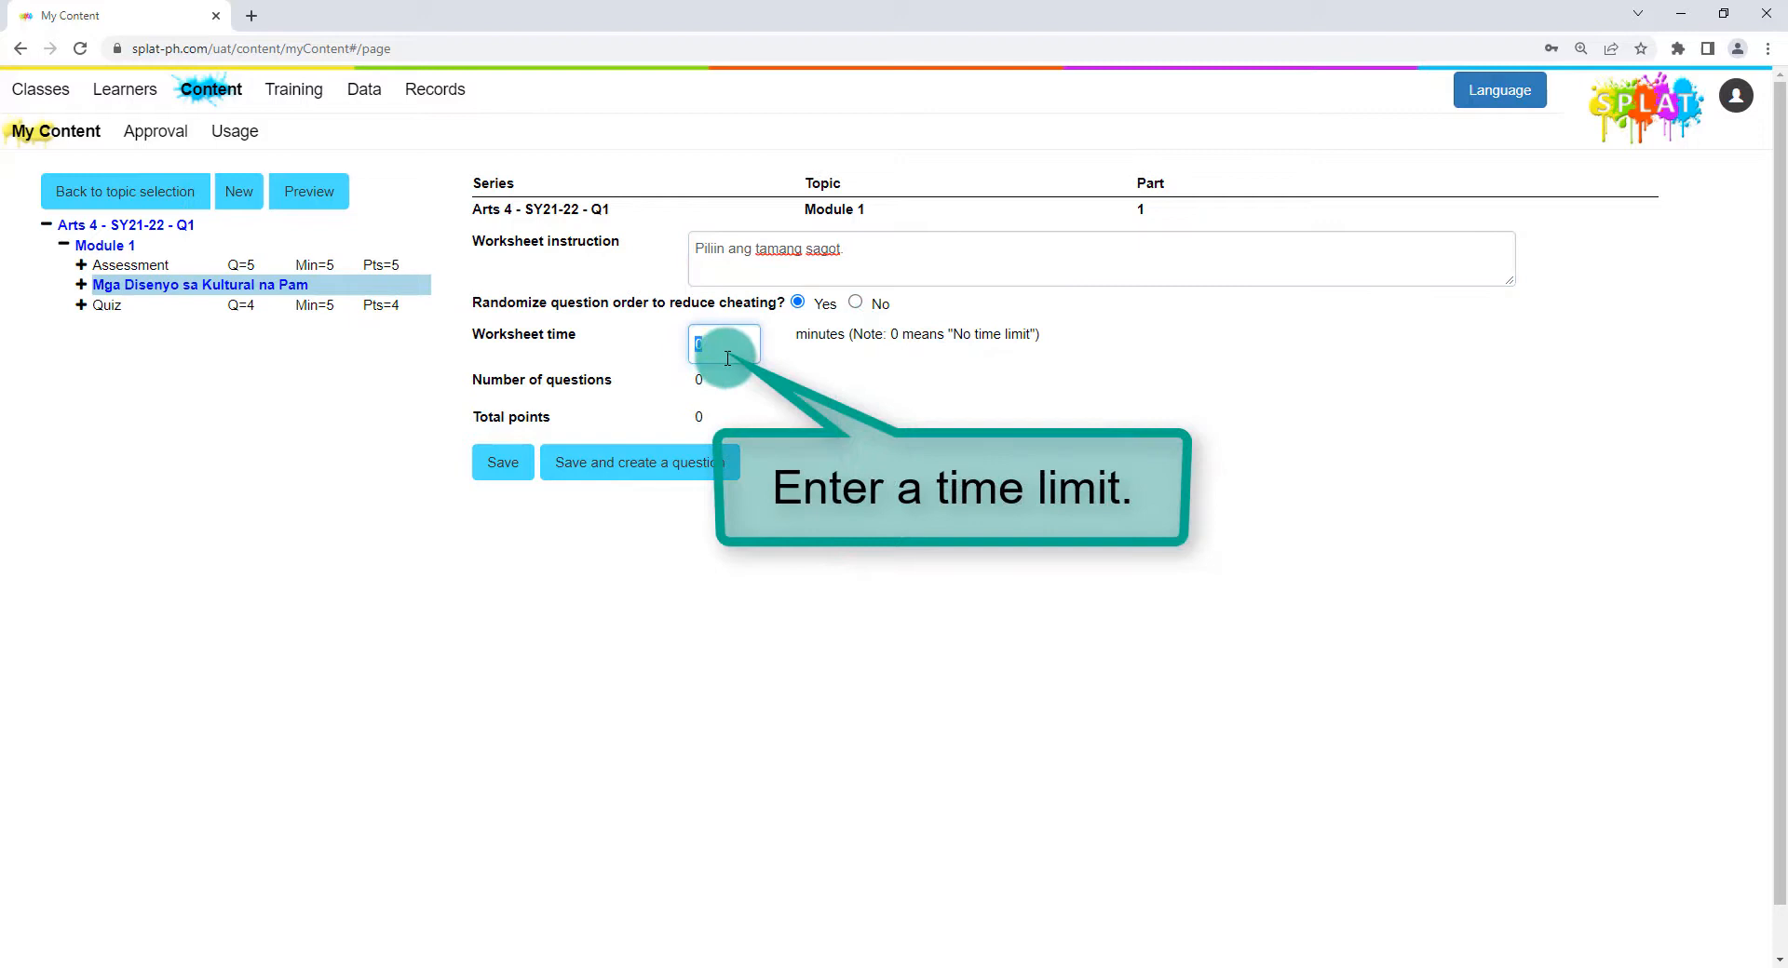
text(5)
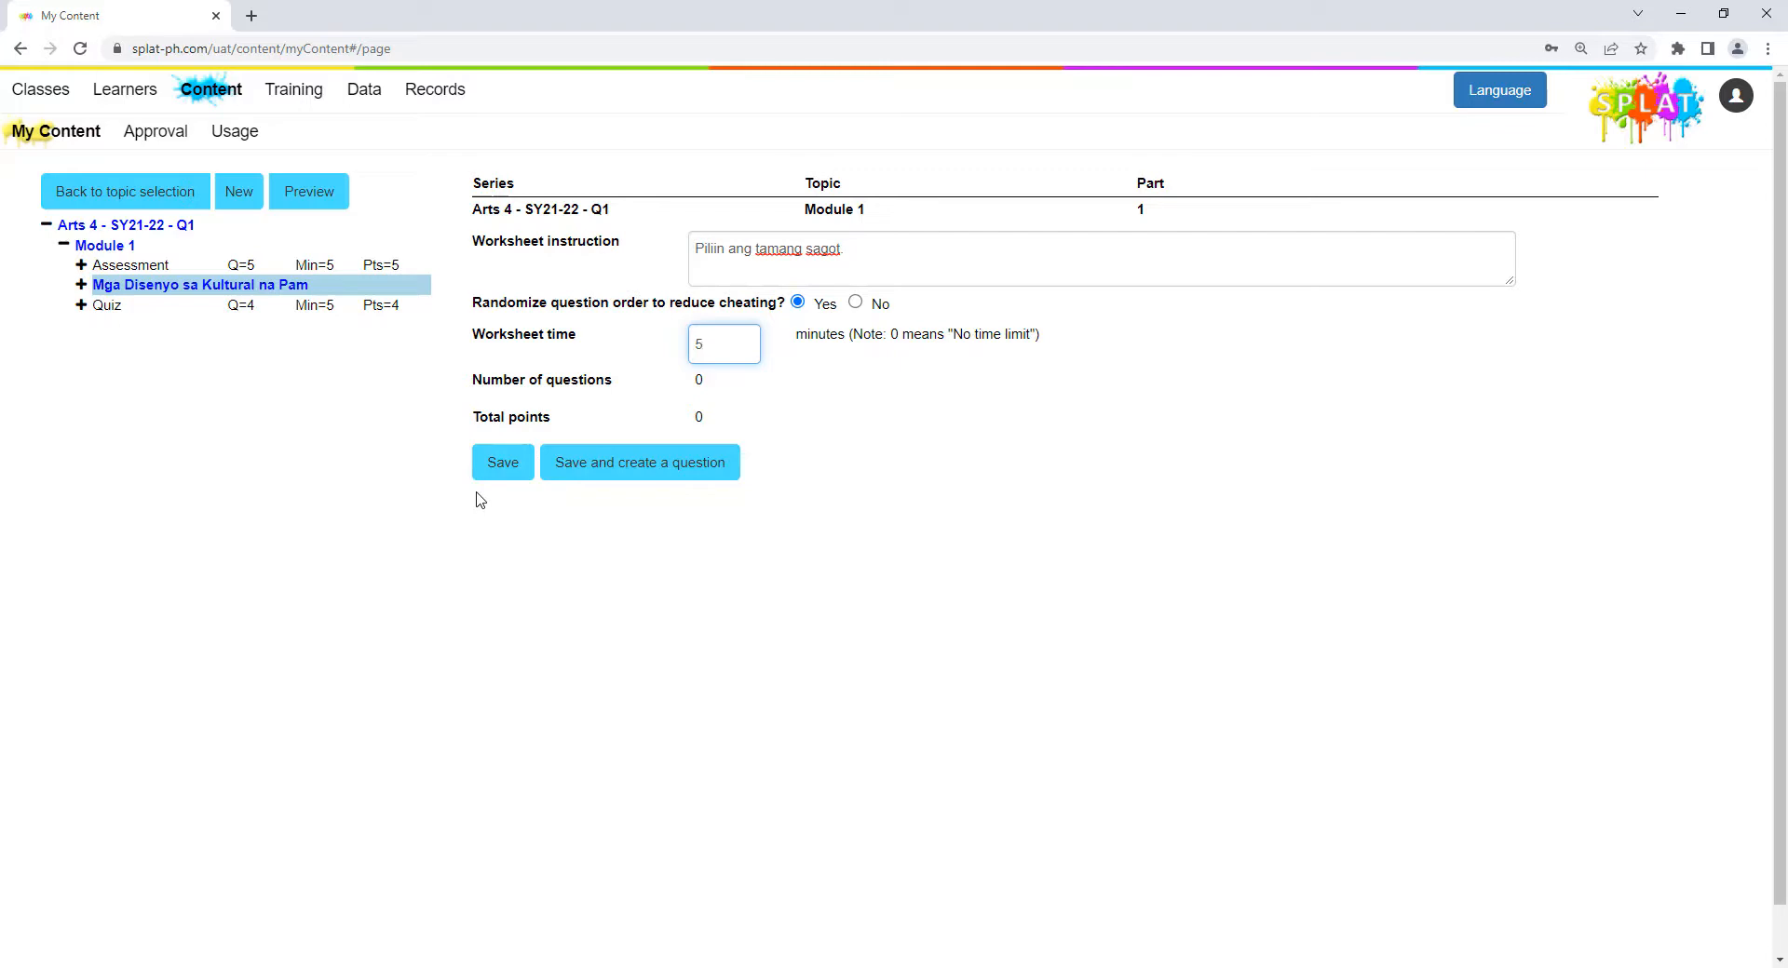
click(502, 462)
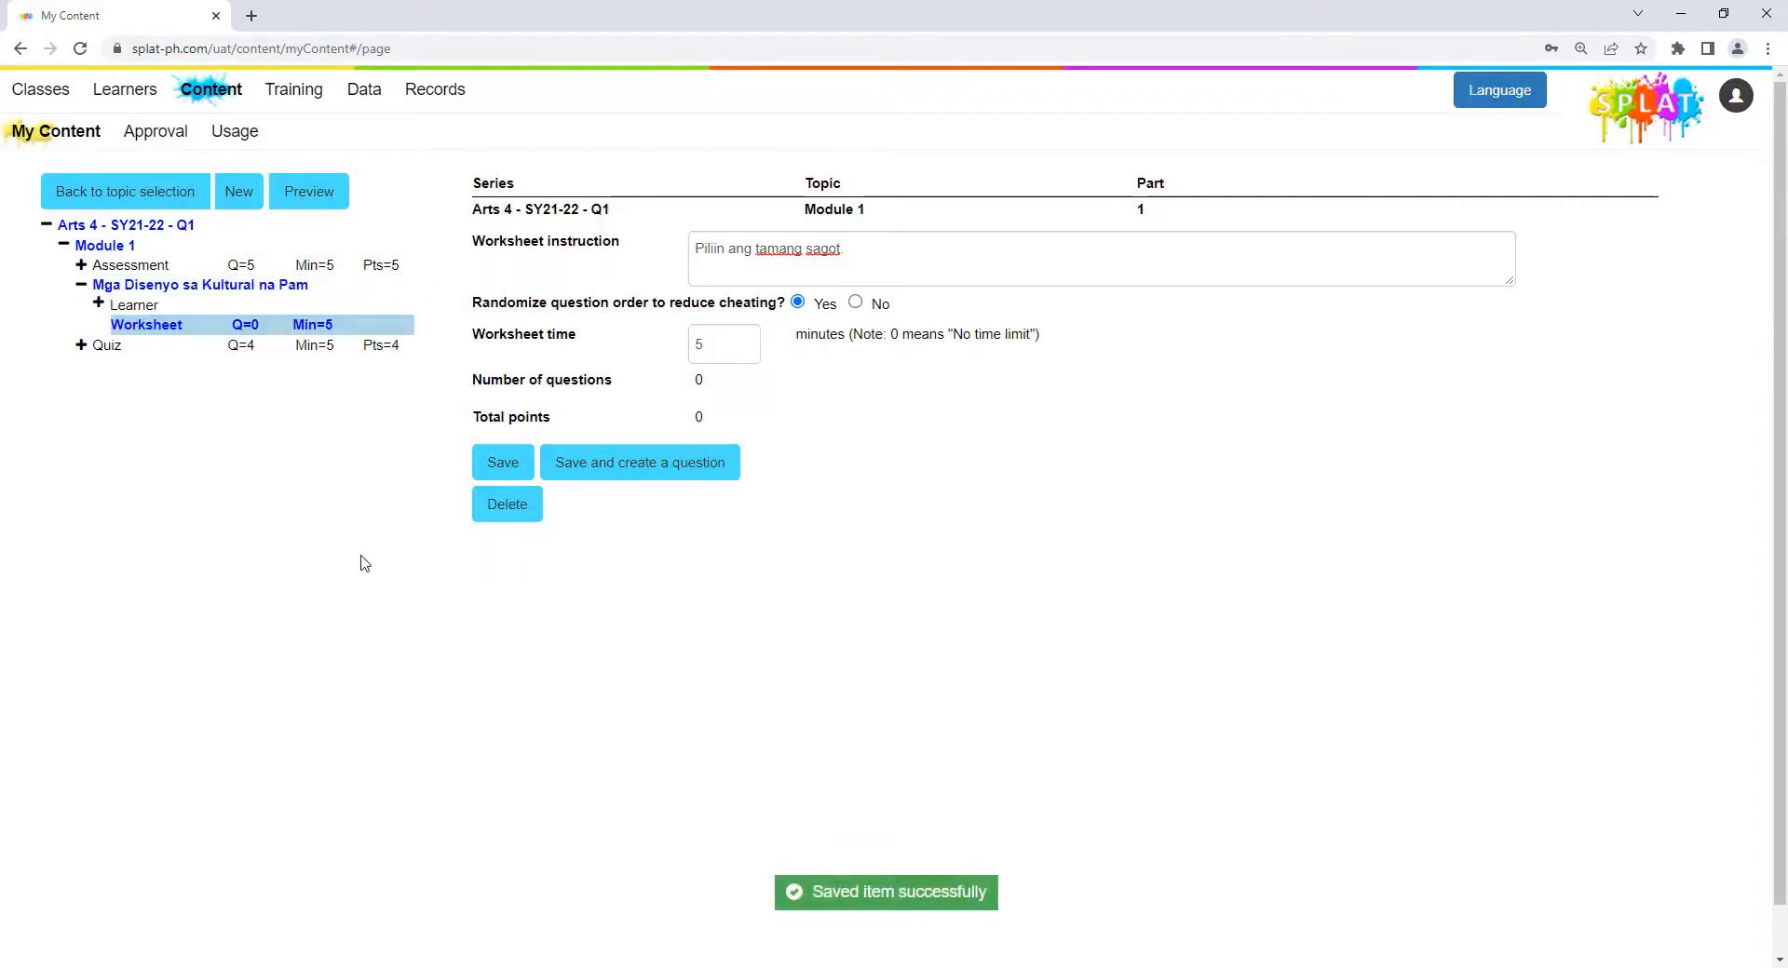
mouse_move(237, 385)
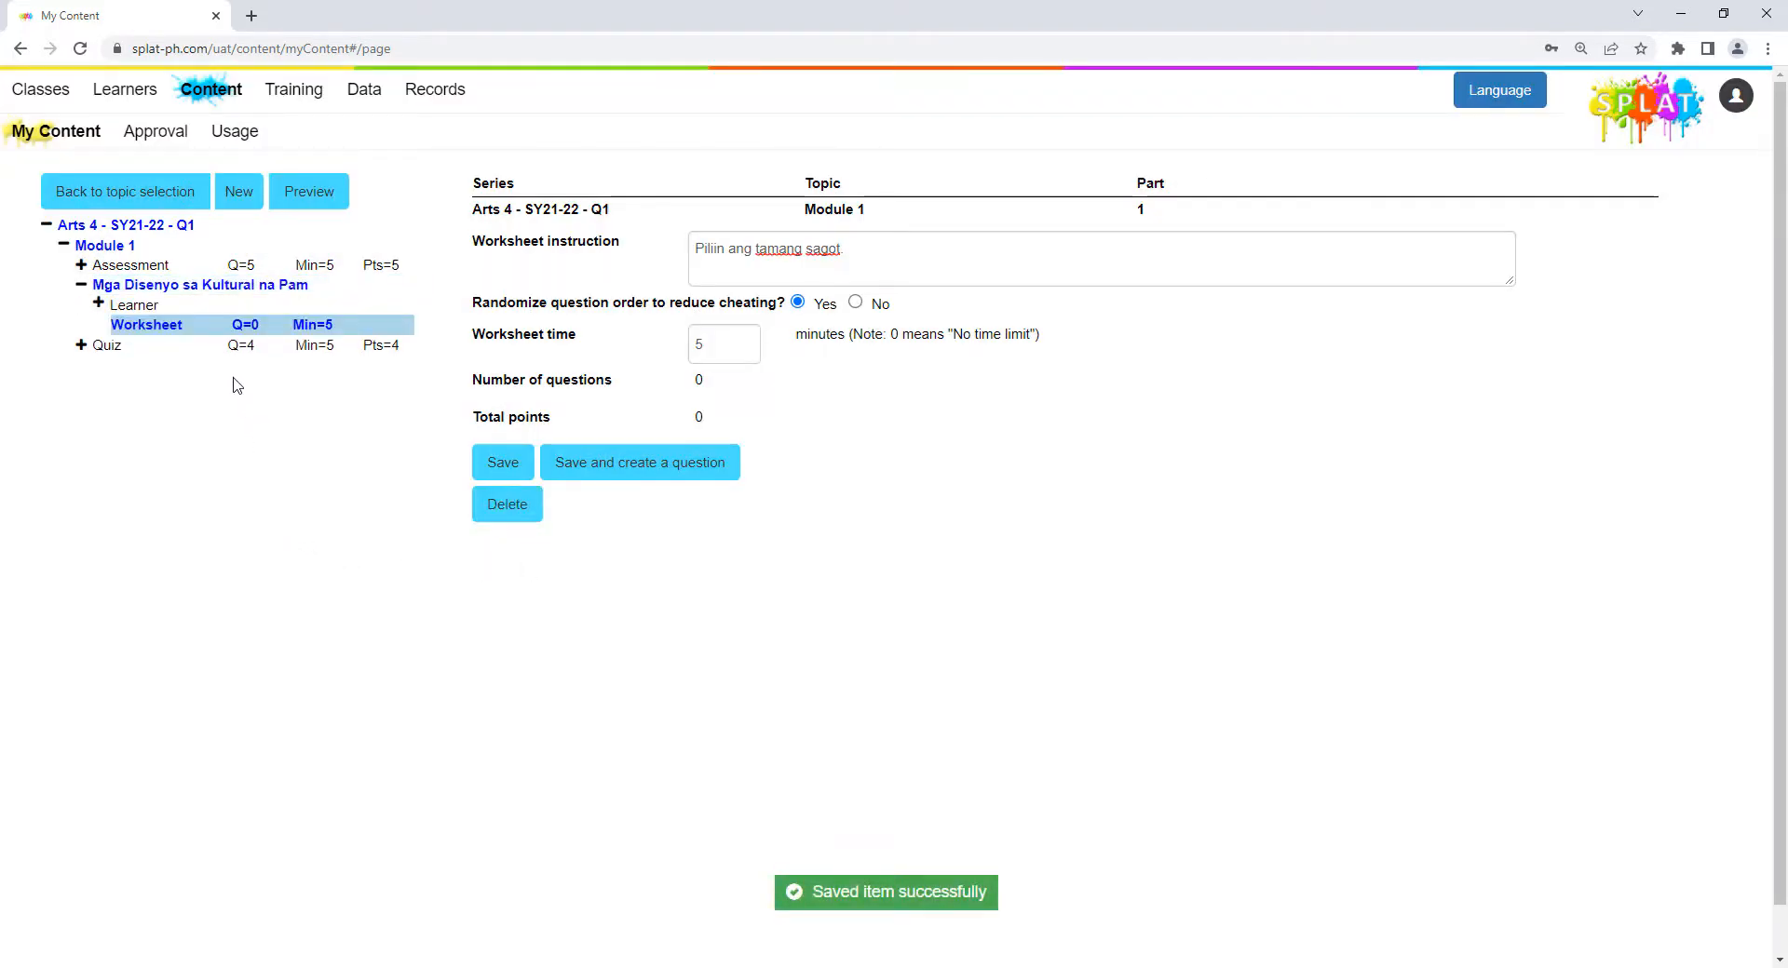